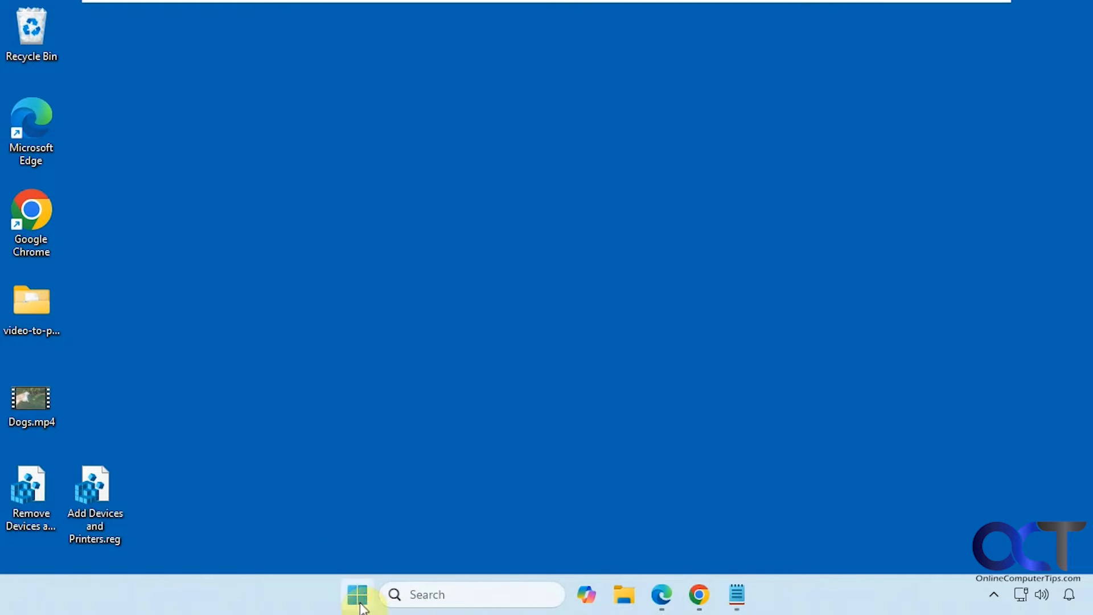
Review Bluetooth and devices settings and the drives under This PC before any changes
{"action": "left_click", "coordinate": [357, 594]}
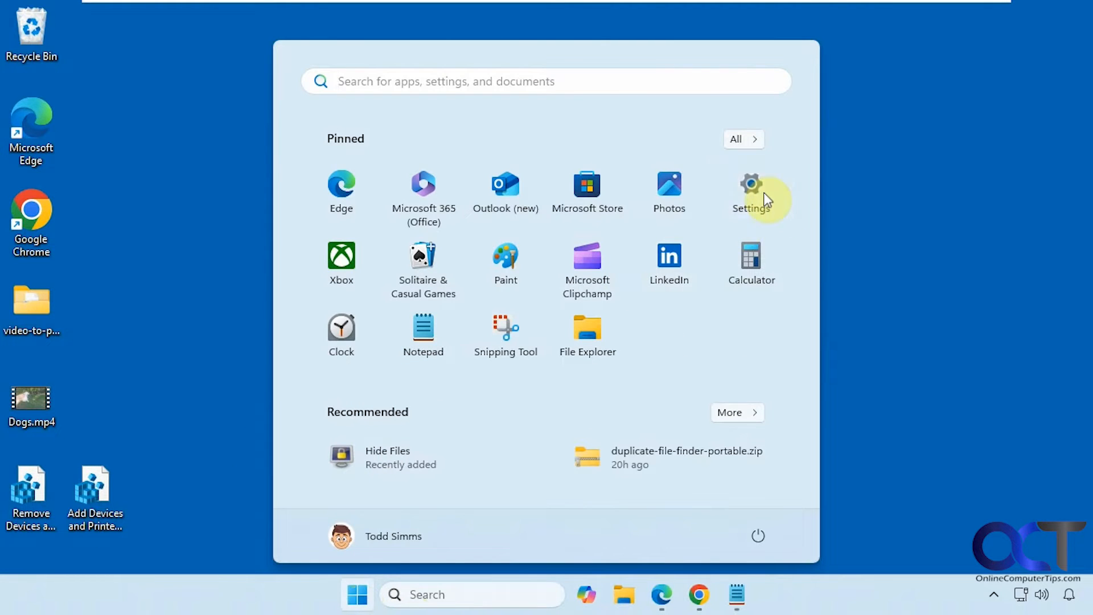
{"action": "left_click", "coordinate": [752, 192]}
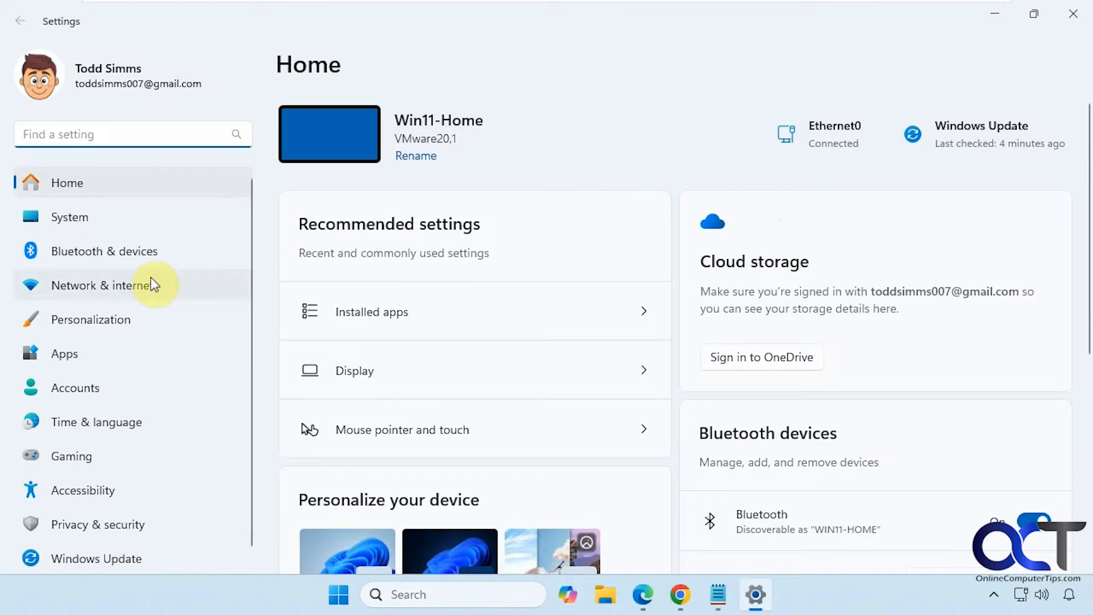
{"action": "left_click", "coordinate": [105, 251]}
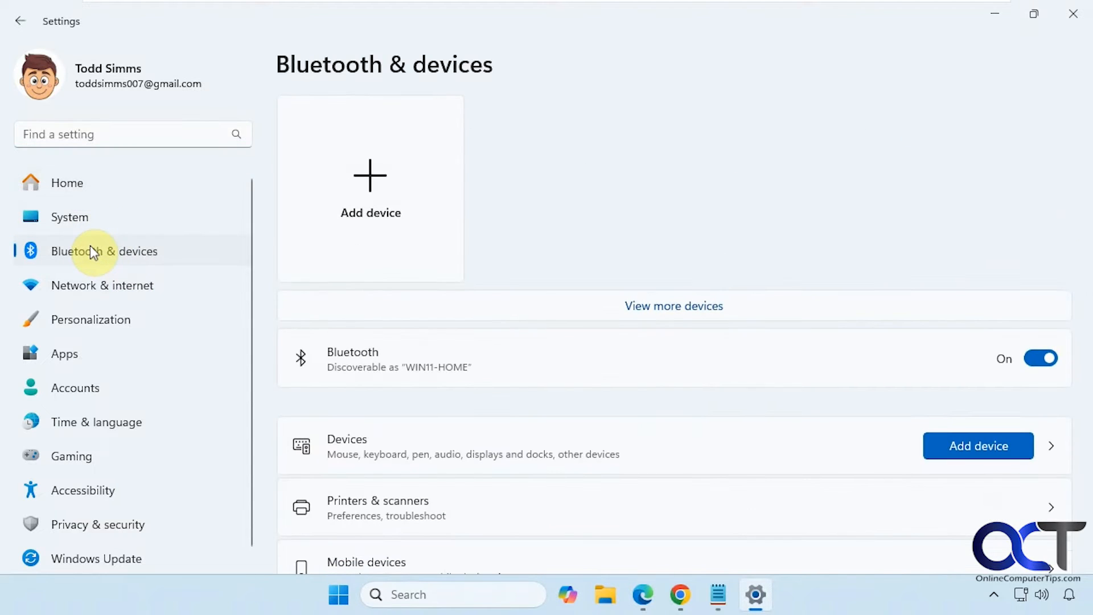
{"action": "scroll", "scroll_direction": "down", "scroll_amount": 3}
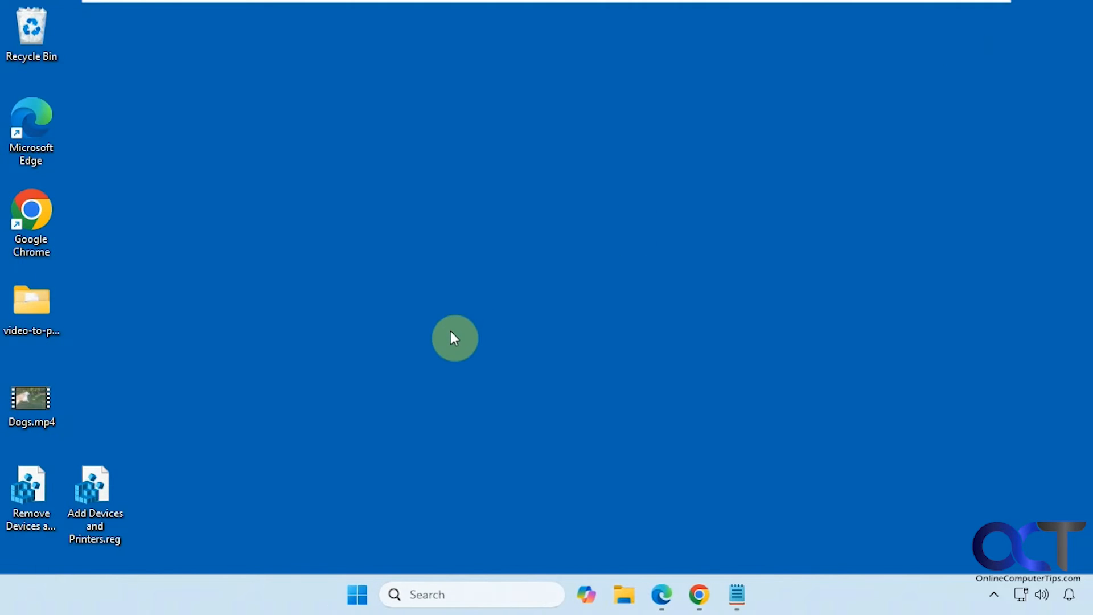
{"action": "left_click", "coordinate": [623, 599]}
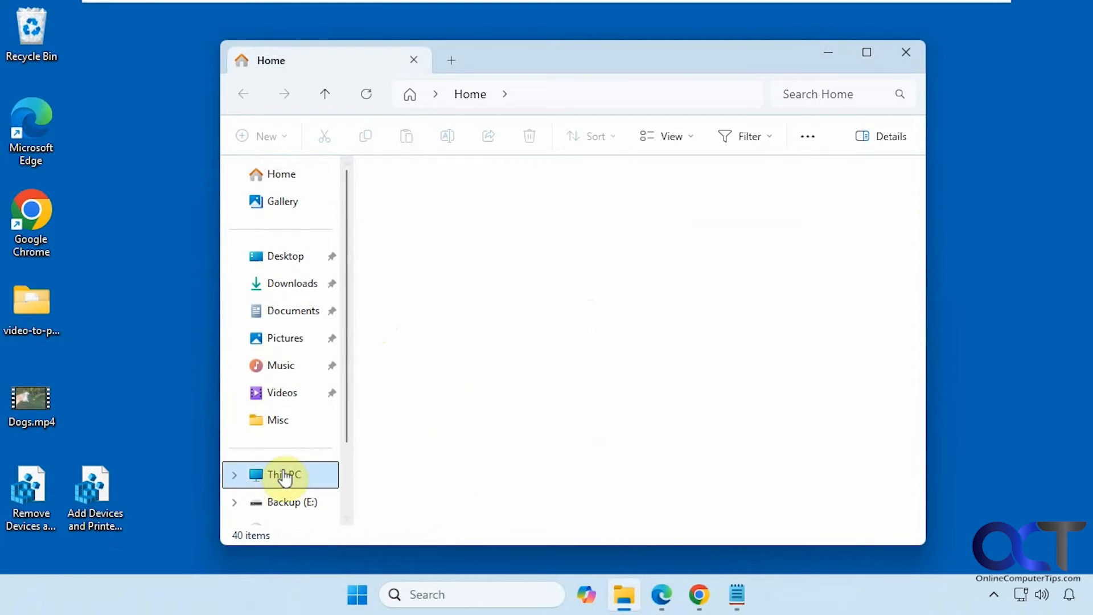
{"action": "left_click", "coordinate": [283, 474]}
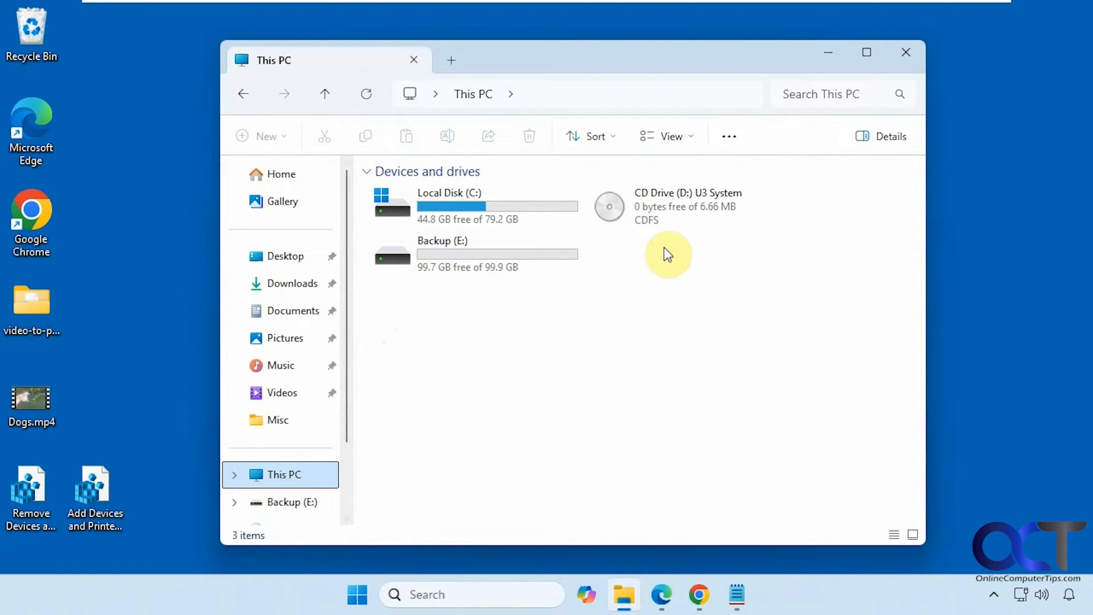
{"action": "left_click", "coordinate": [906, 53]}
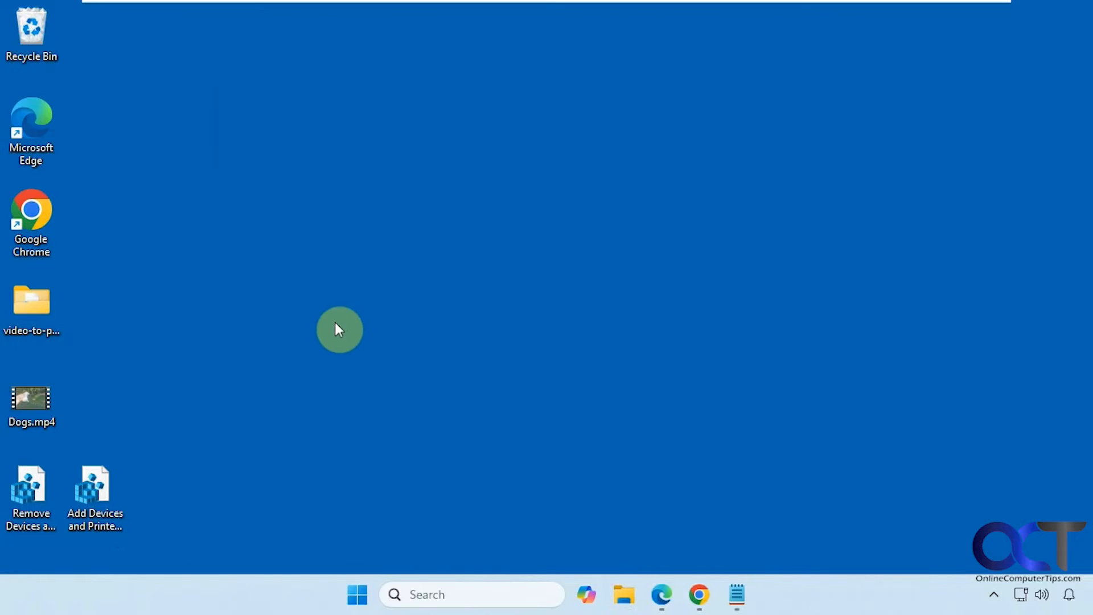
Inspect the Add and Remove Devices and Printers .reg files in Notepad
{"action": "left_click", "coordinate": [94, 495]}
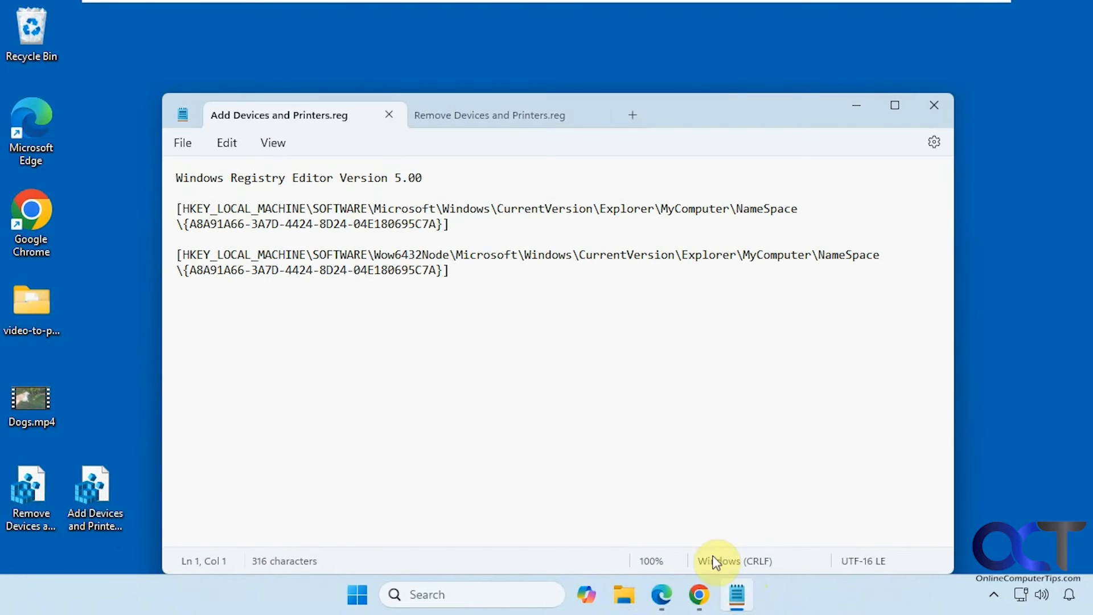
{"action": "mouse_move", "coordinate": [403, 215]}
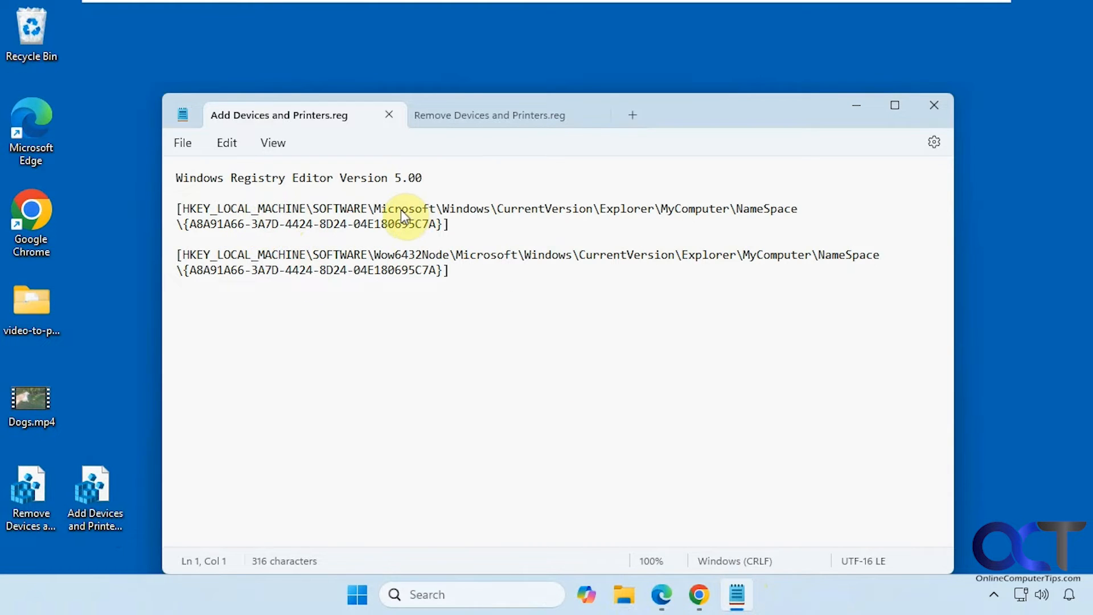
{"action": "left_click", "coordinate": [490, 115]}
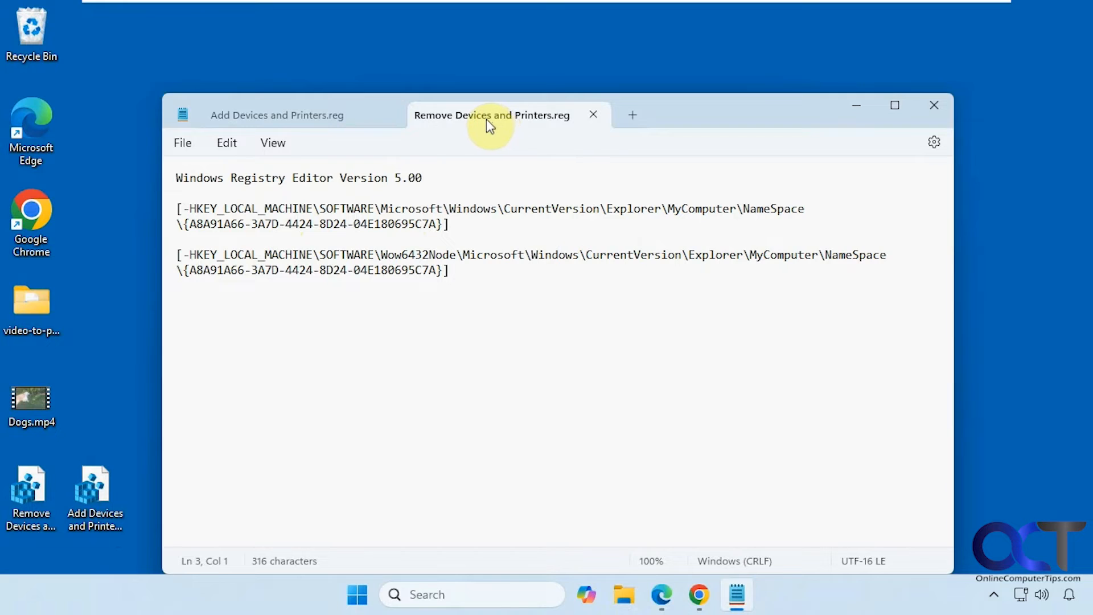
{"action": "left_click", "coordinate": [934, 105]}
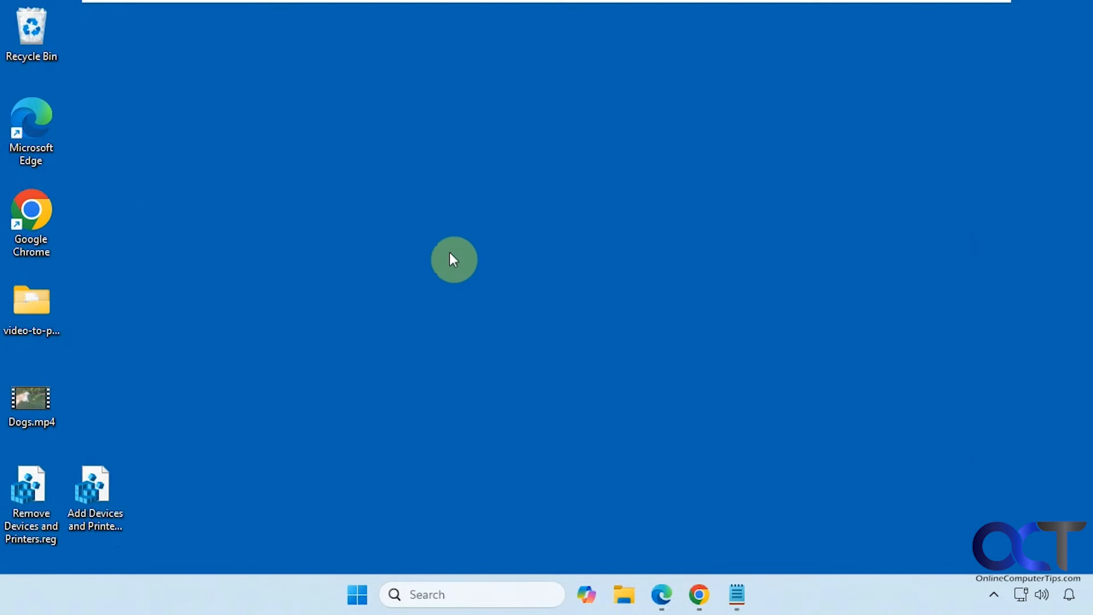
{"action": "mouse_move", "coordinate": [94, 488]}
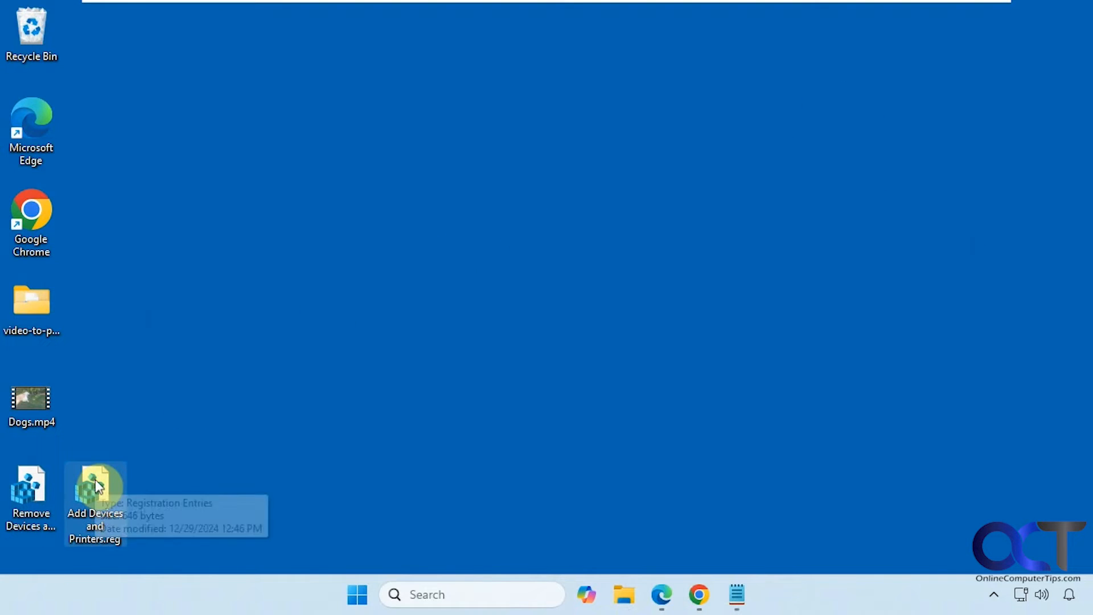
Merge Add Devices and Printers.reg, accepting the run, UAC, confirmation and success prompts
{"action": "double_click", "coordinate": [94, 484]}
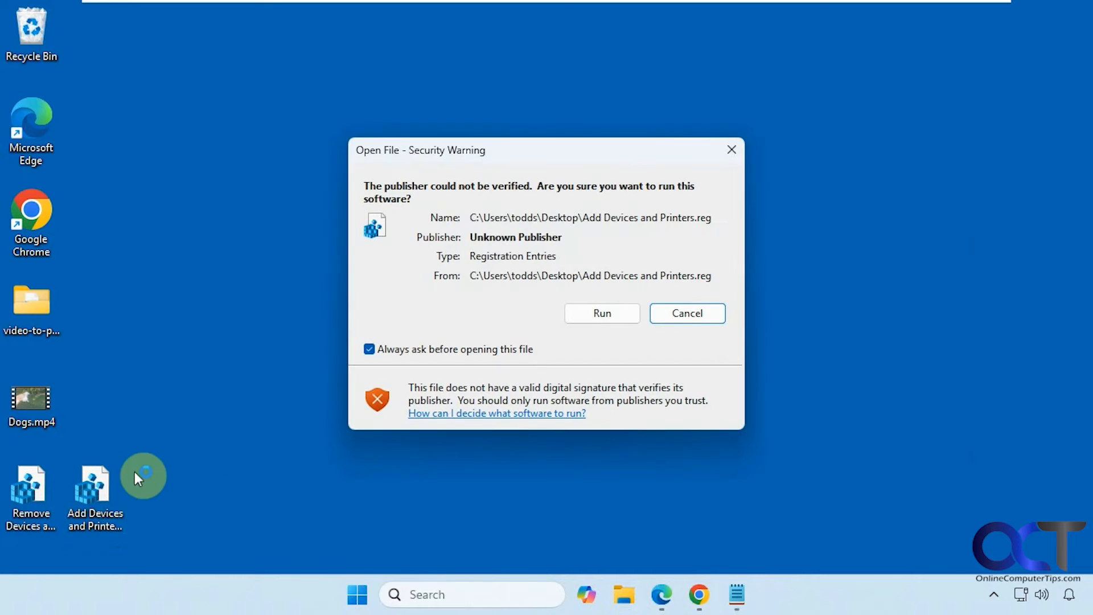
{"action": "left_click", "coordinate": [601, 313]}
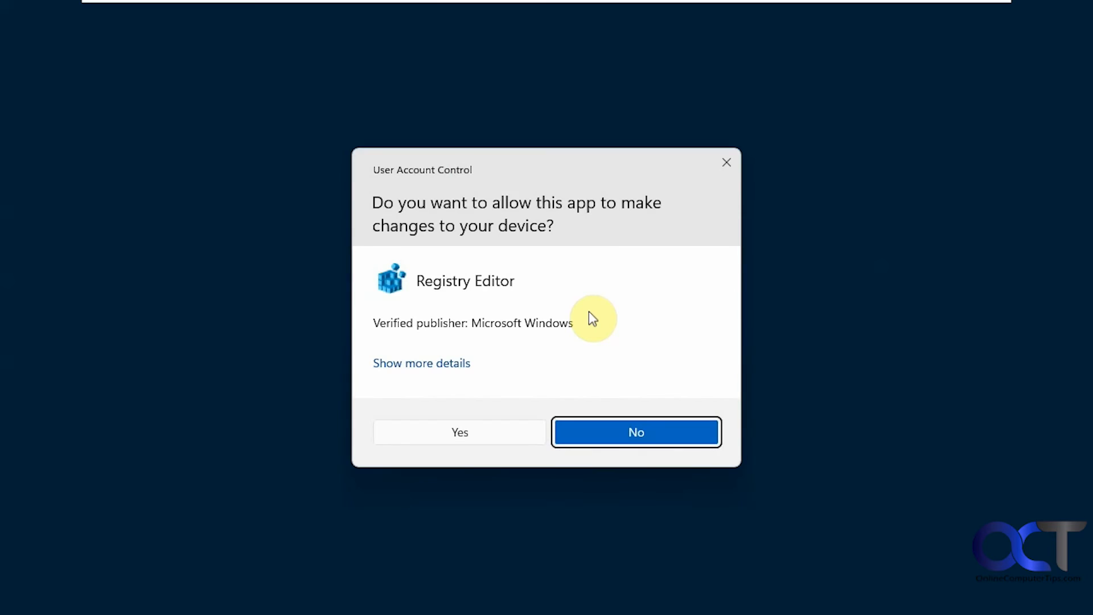
{"action": "left_click", "coordinate": [460, 432]}
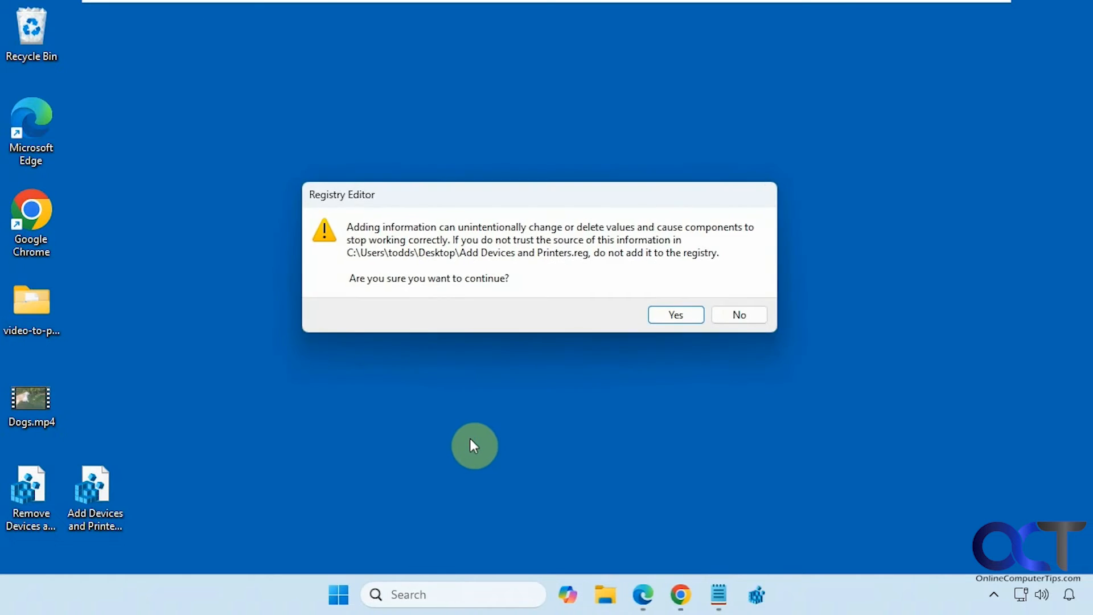
{"action": "left_click", "coordinate": [675, 314]}
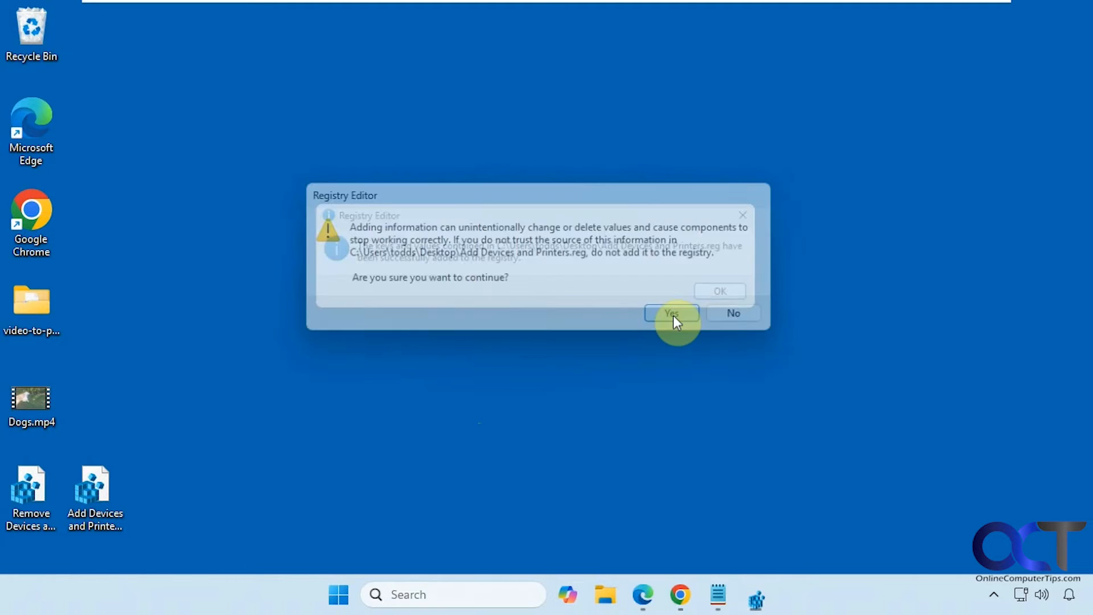
{"action": "left_click", "coordinate": [670, 313]}
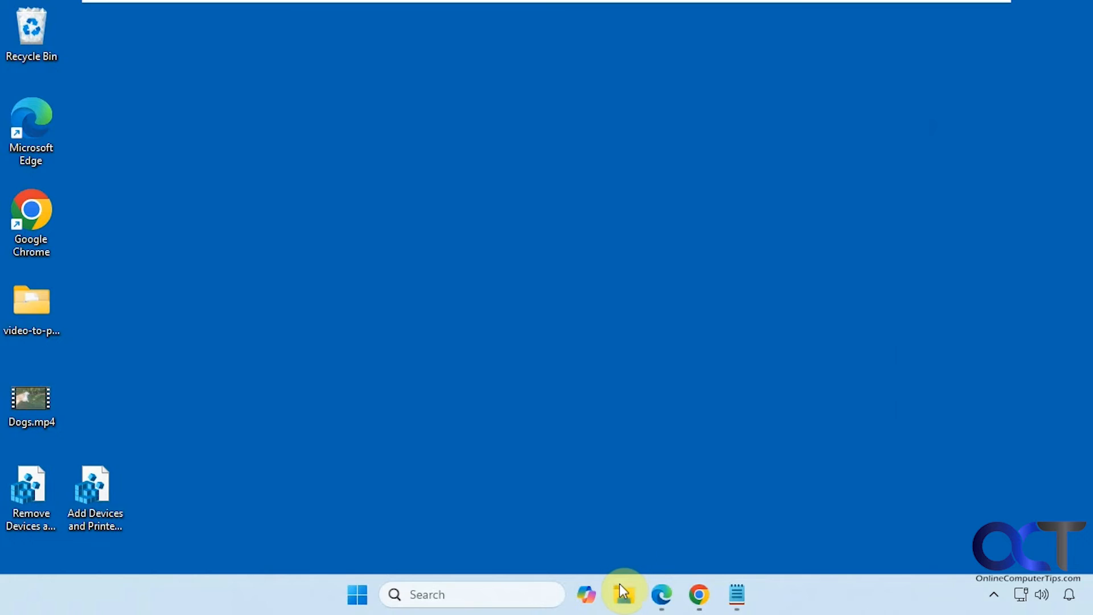
{"action": "left_click", "coordinate": [623, 594]}
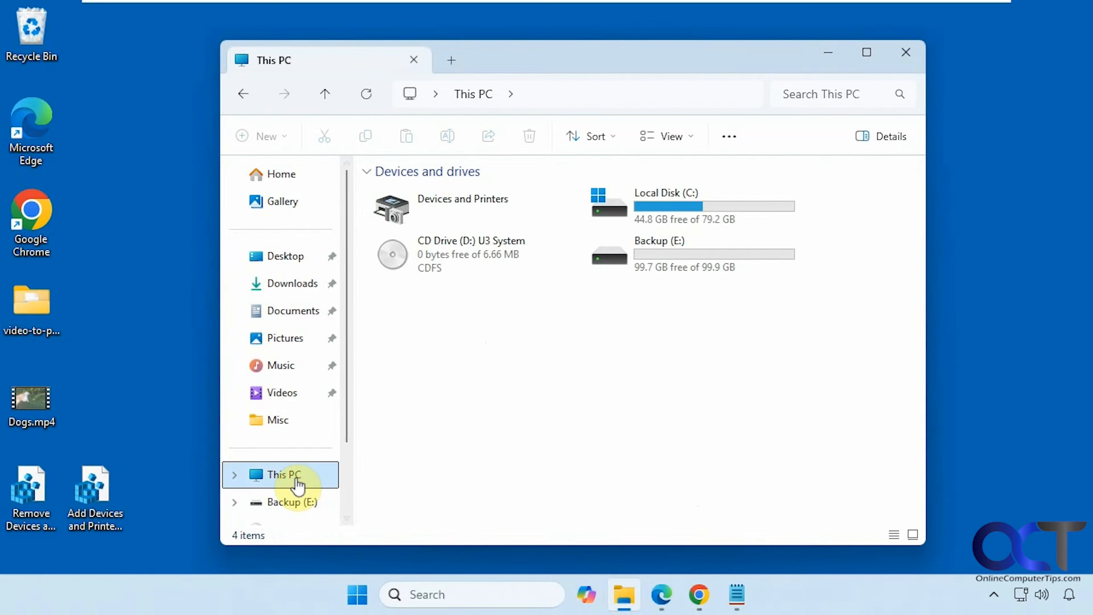
{"action": "double_click", "coordinate": [462, 209]}
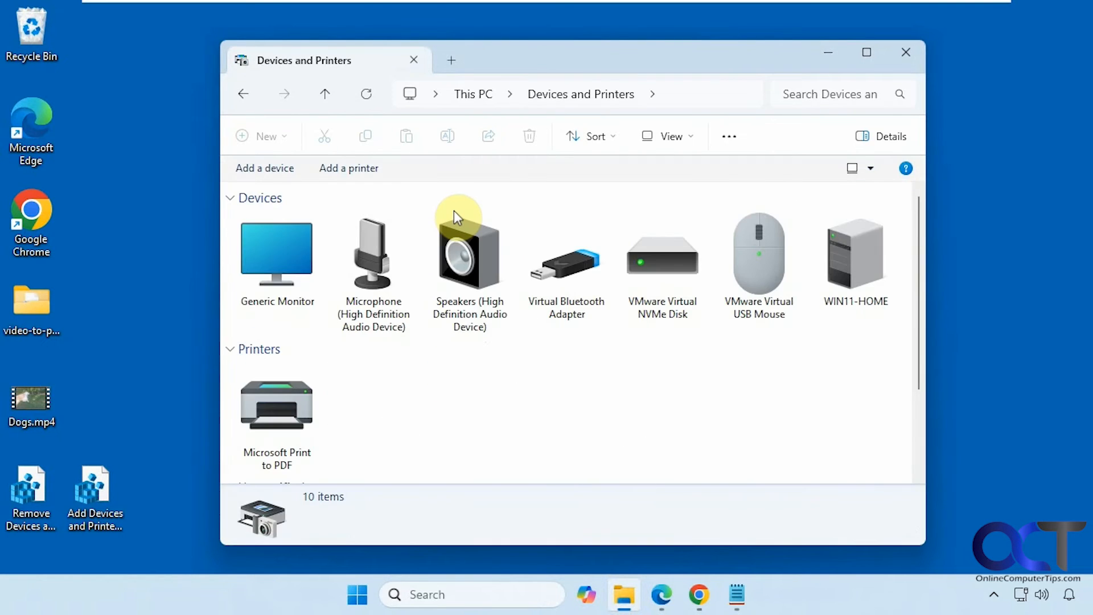
{"action": "left_click", "coordinate": [906, 51]}
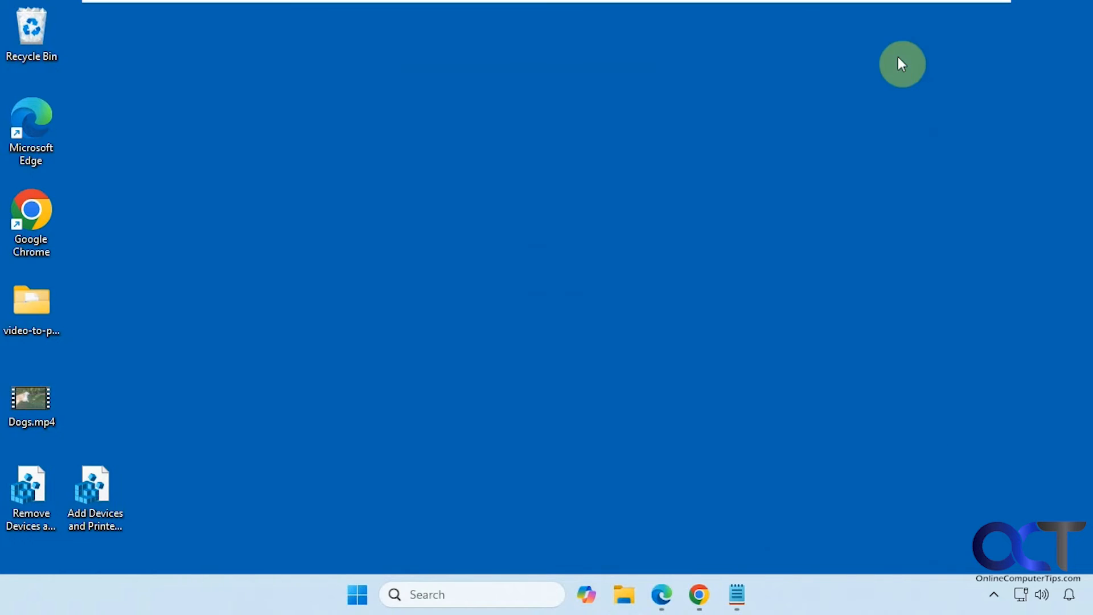
{"action": "mouse_move", "coordinate": [257, 330]}
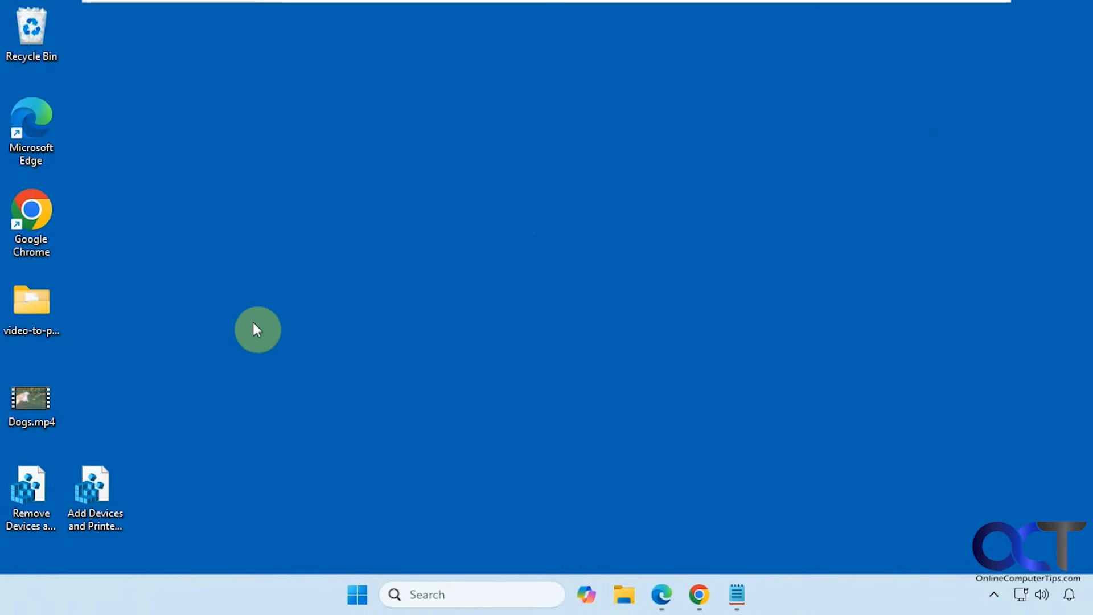
Merge Remove Devices and Printers.reg, accepting the run, UAC and success prompts
{"action": "left_click", "coordinate": [31, 492]}
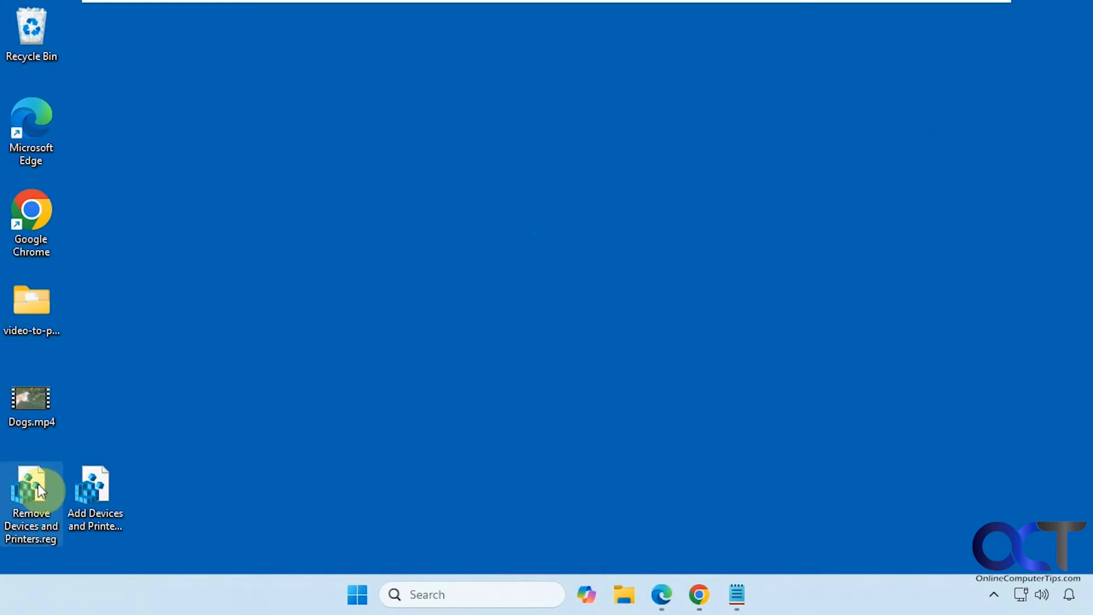
{"action": "double_click", "coordinate": [32, 488]}
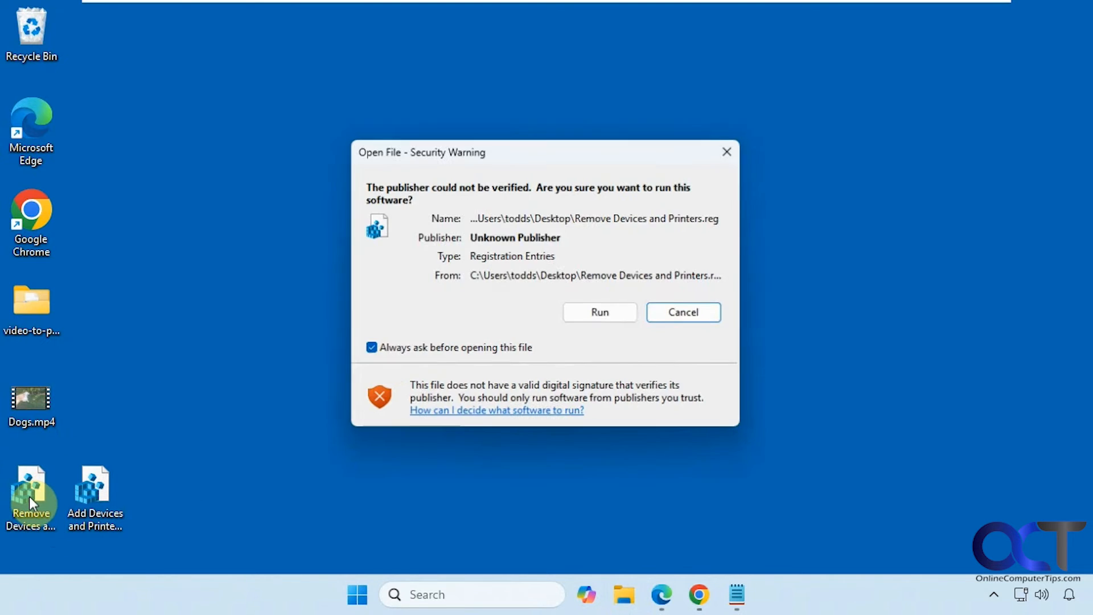
{"action": "left_click", "coordinate": [598, 311]}
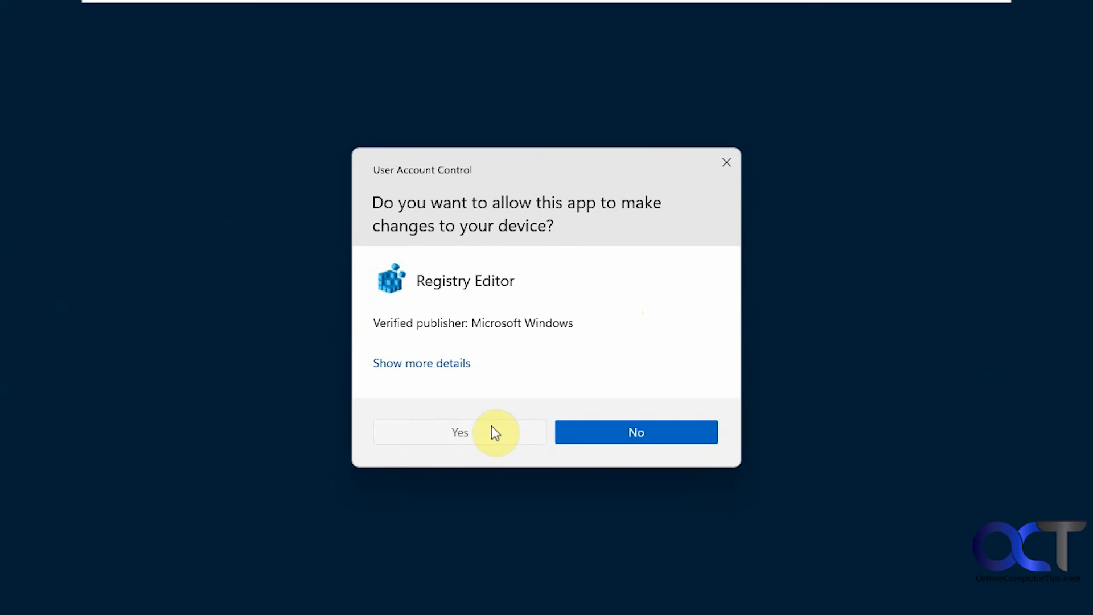
{"action": "left_click", "coordinate": [459, 432]}
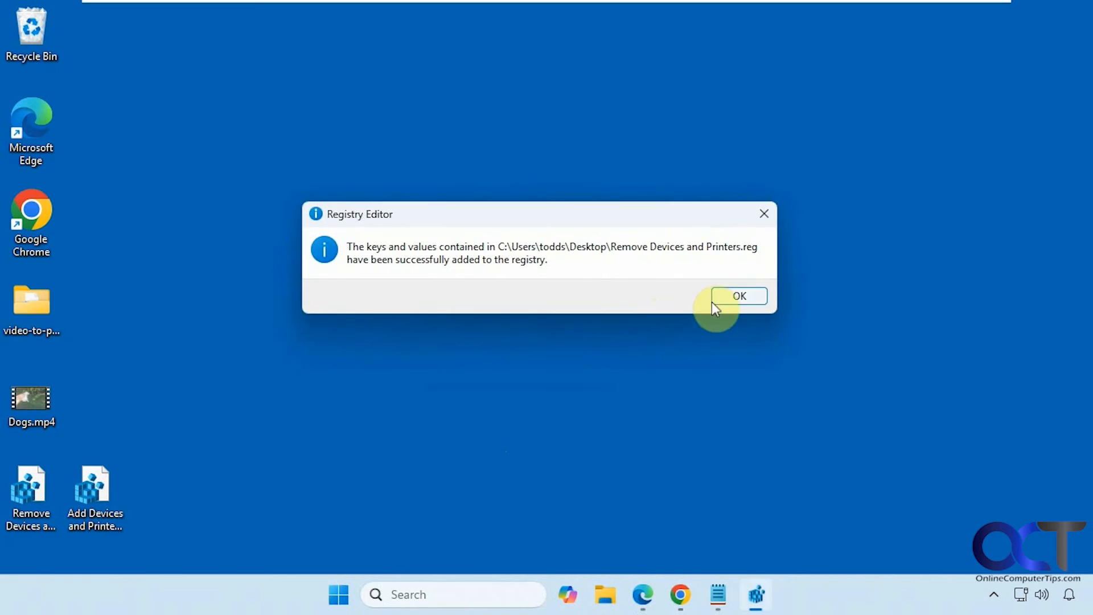
{"action": "left_click", "coordinate": [739, 295]}
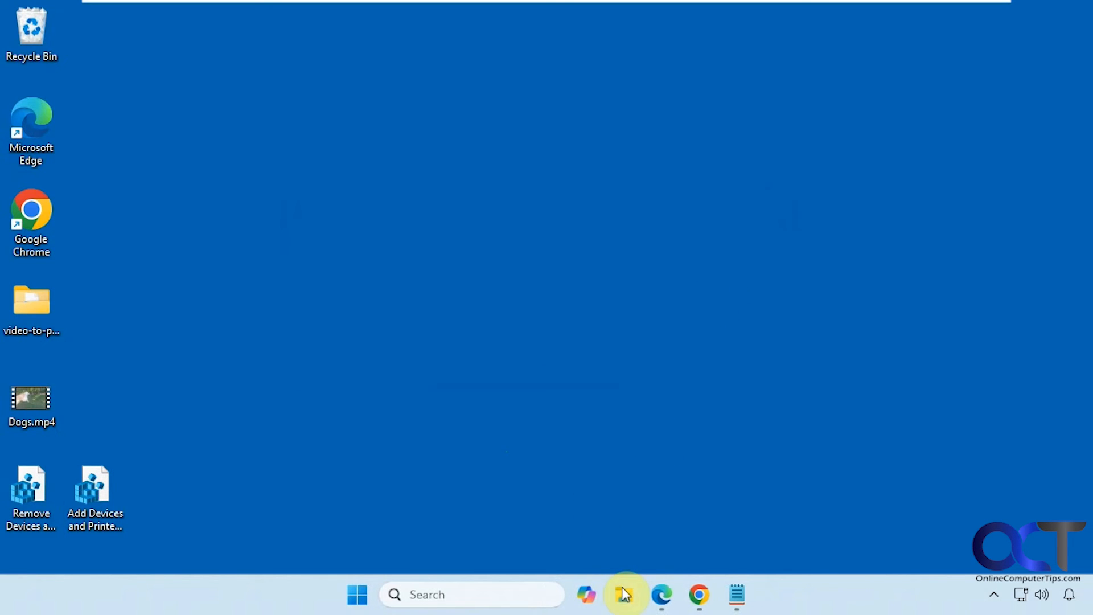
{"action": "left_click", "coordinate": [623, 594]}
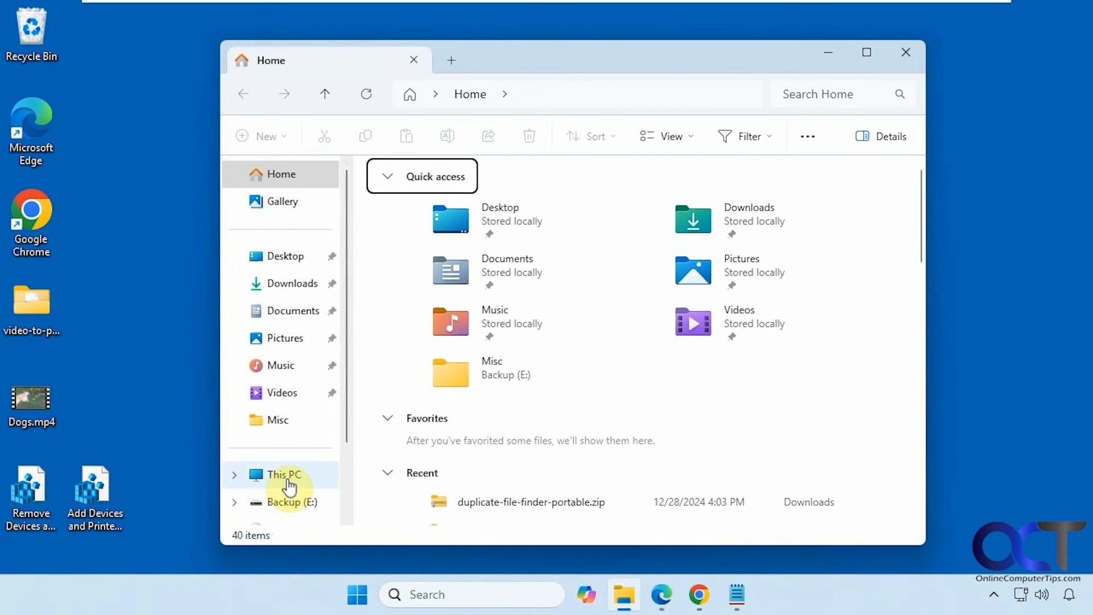
{"action": "left_click", "coordinate": [283, 475]}
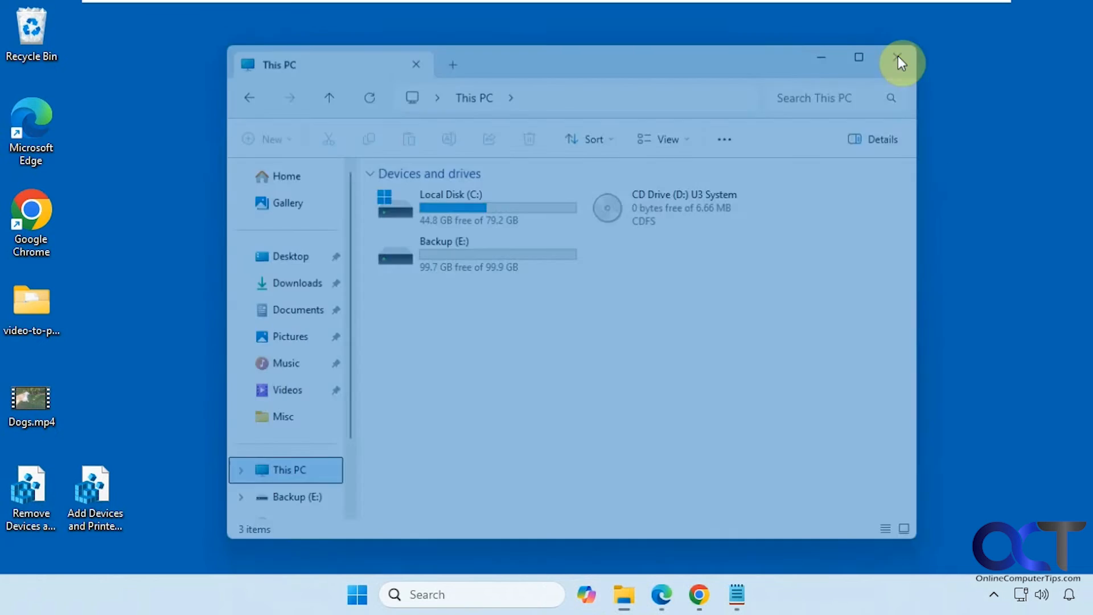
{"action": "left_click", "coordinate": [901, 63]}
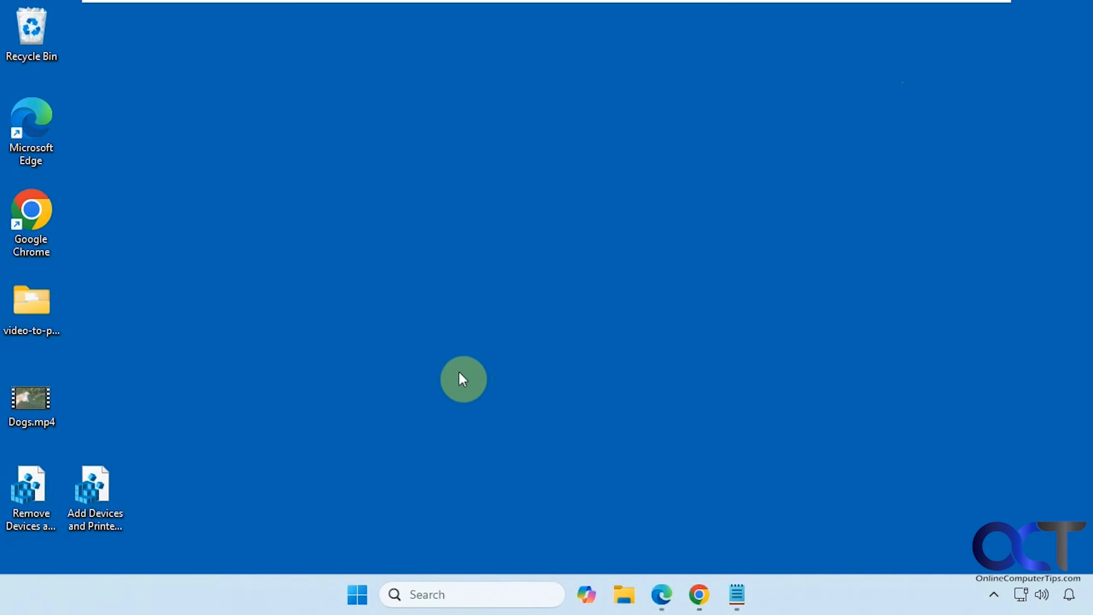
{"action": "mouse_move", "coordinate": [257, 389]}
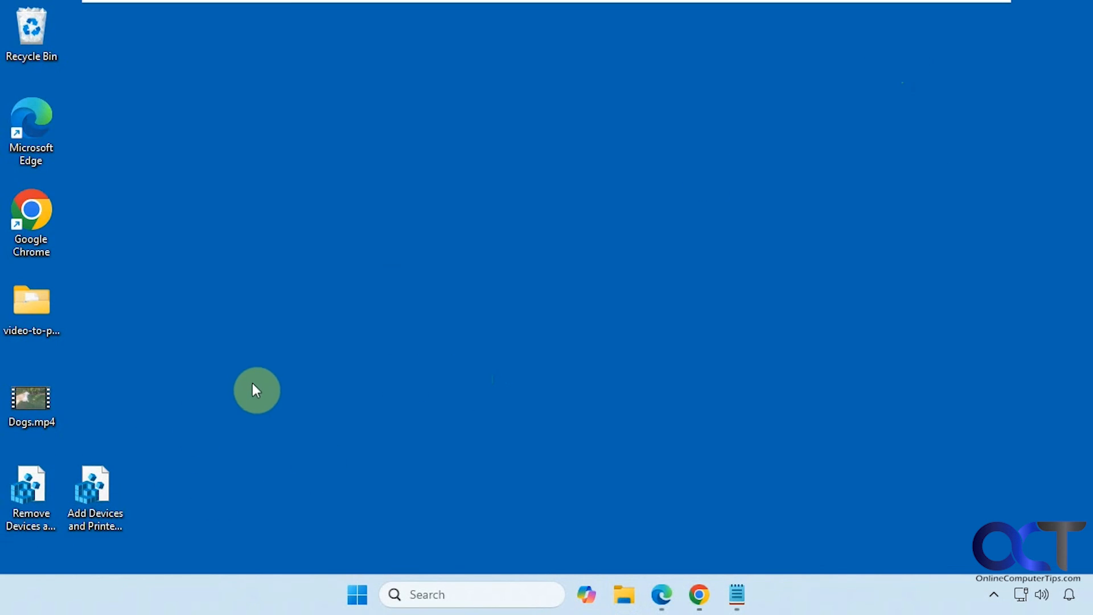